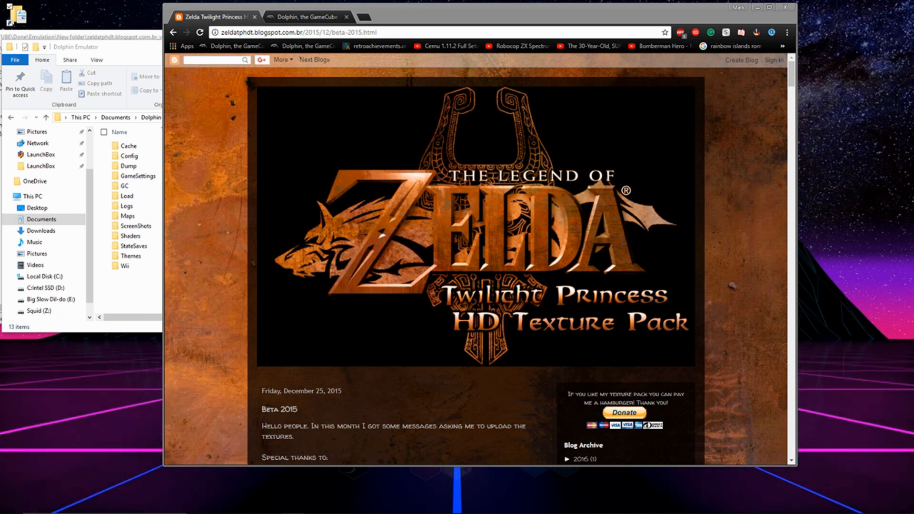
{"action": "mouse_move", "coordinate": [844, 220]}
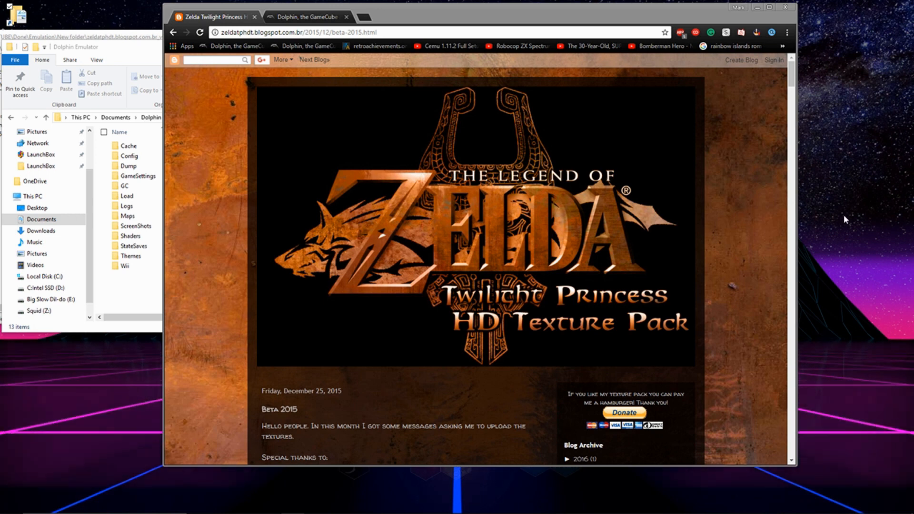
{"action": "mouse_move", "coordinate": [460, 143]}
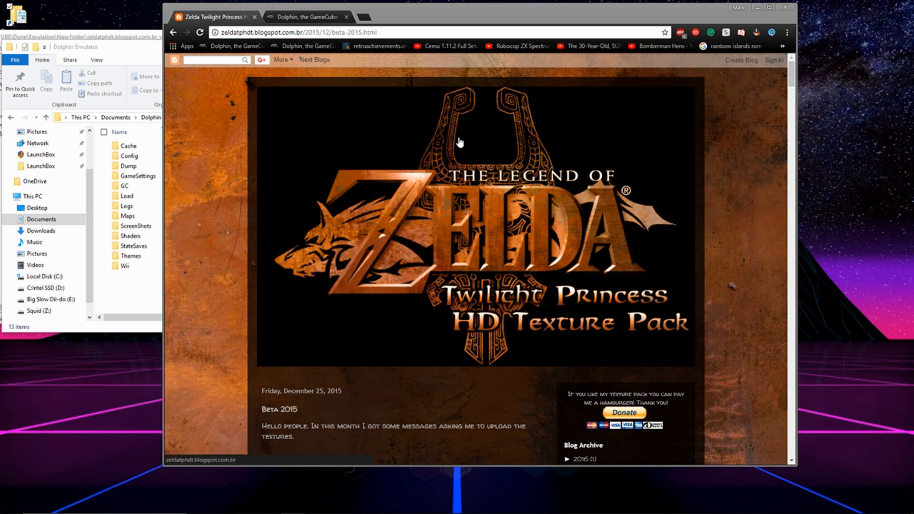
{"action": "mouse_move", "coordinate": [305, 55]}
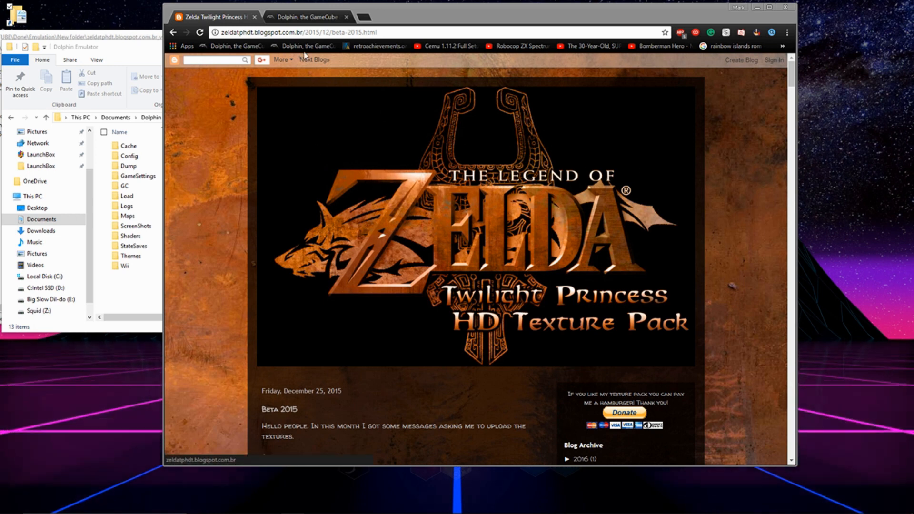
- Minimize Chrome and select The Legend of Zelda: Twilight Princess in Dolphin's game list
{"action": "left_click", "coordinate": [308, 16]}
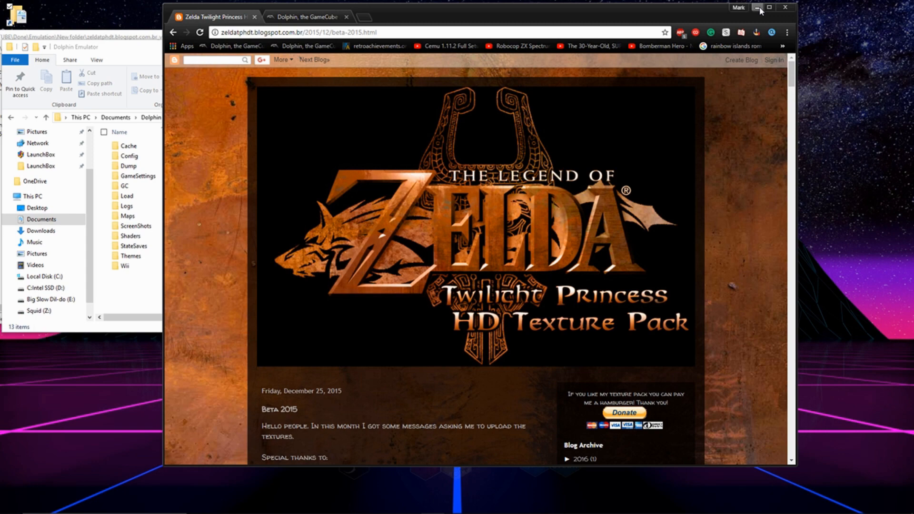
{"action": "left_click", "coordinate": [752, 7]}
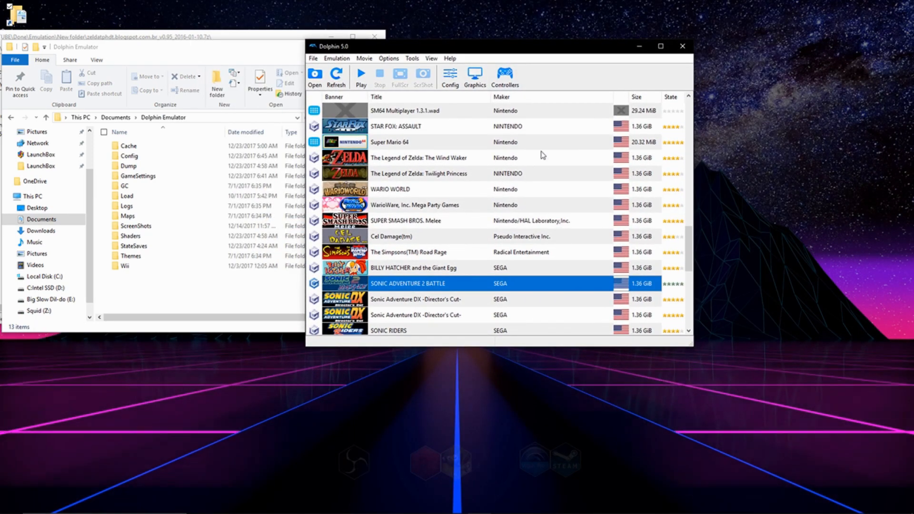
{"action": "left_click", "coordinate": [420, 173]}
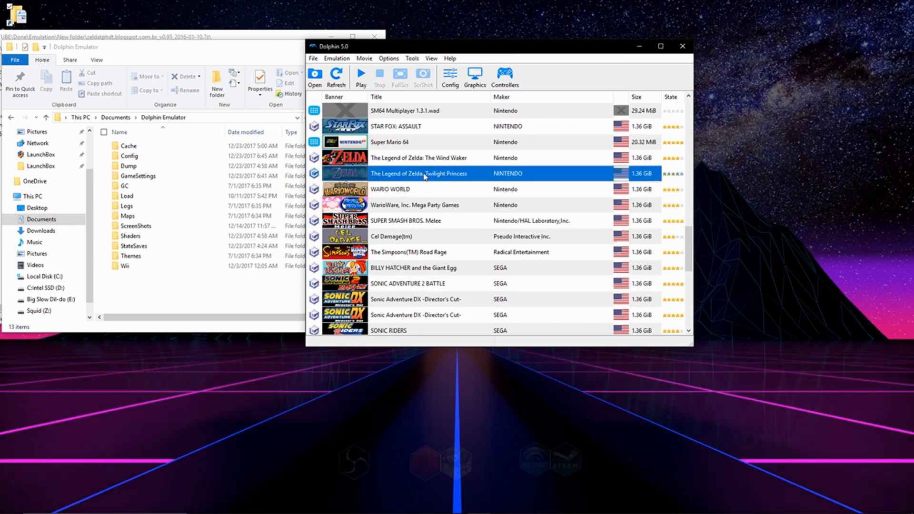
{"action": "mouse_move", "coordinate": [424, 177]}
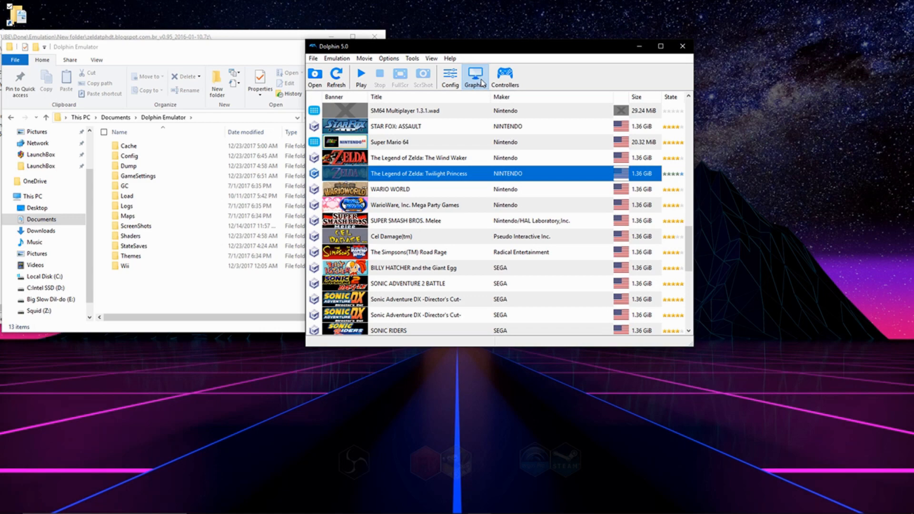
- Review the Graphics Advanced settings with Load Custom Textures enabled
{"action": "left_click", "coordinate": [474, 77]}
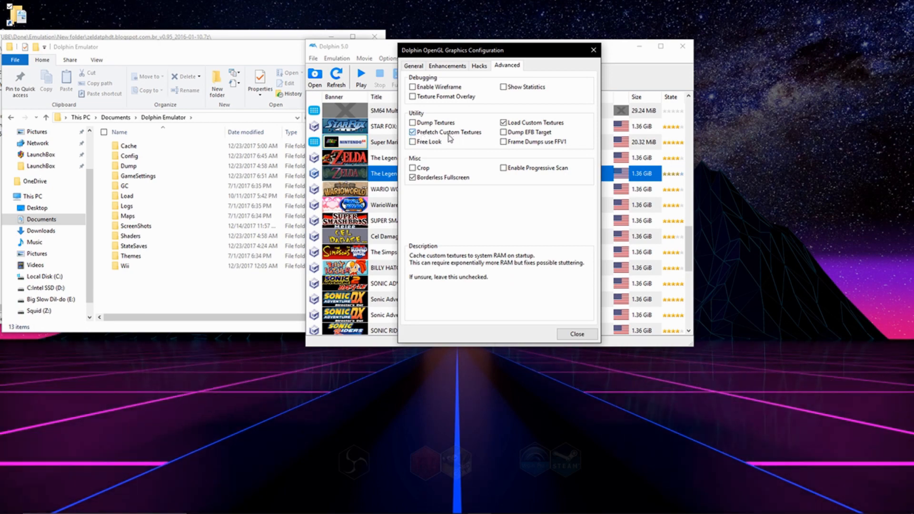
{"action": "left_click", "coordinate": [576, 334]}
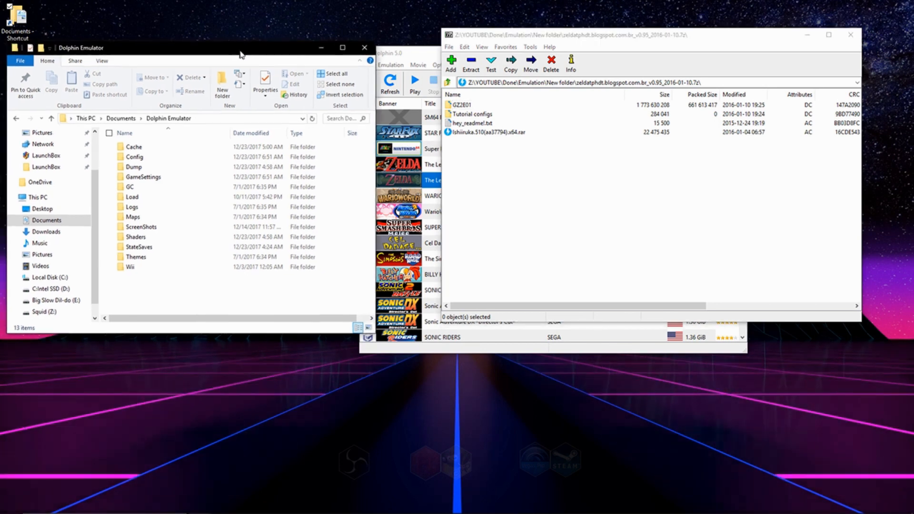
- Navigate to Documents > Dolphin Emulator > Load on the way to the Textures folder
{"action": "left_click", "coordinate": [121, 118]}
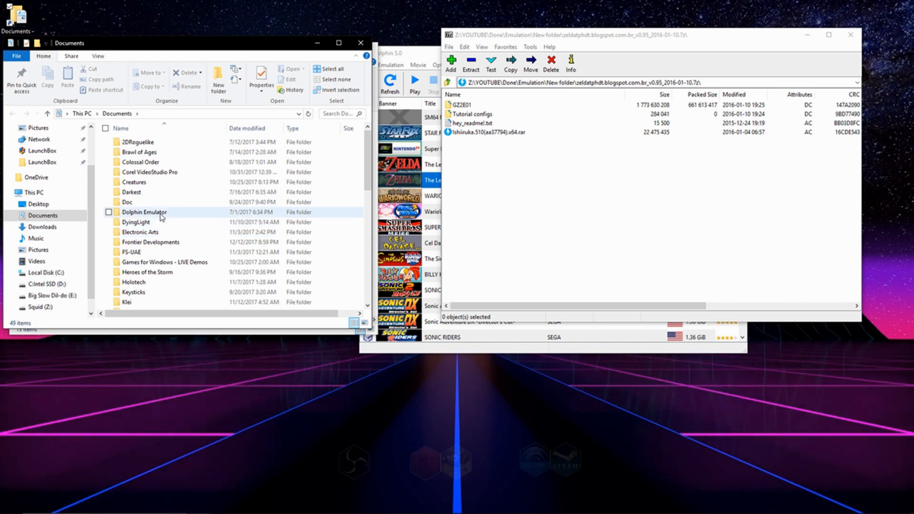
{"action": "double_click", "coordinate": [143, 211]}
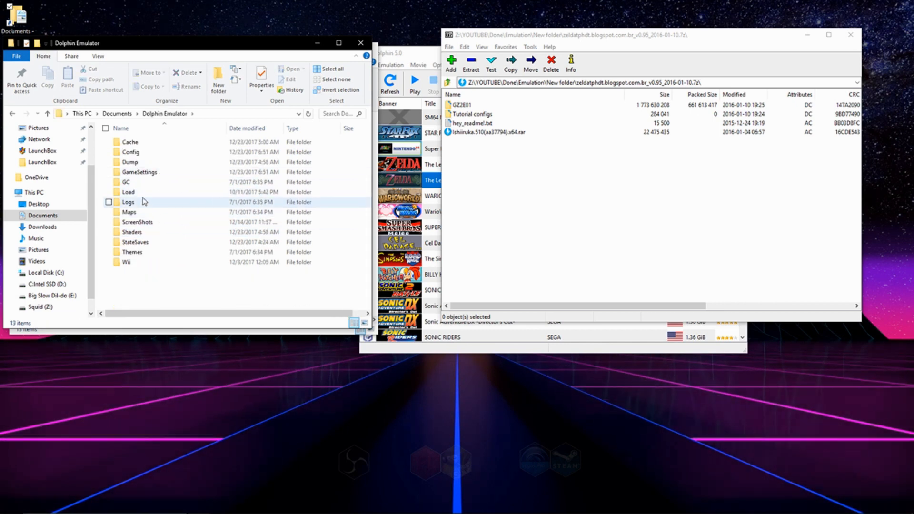
{"action": "double_click", "coordinate": [128, 191]}
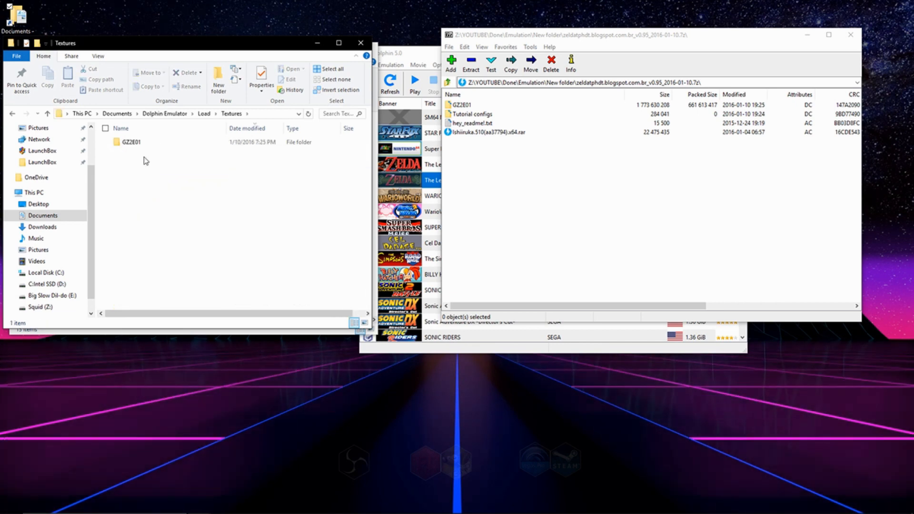
{"action": "mouse_move", "coordinate": [178, 191]}
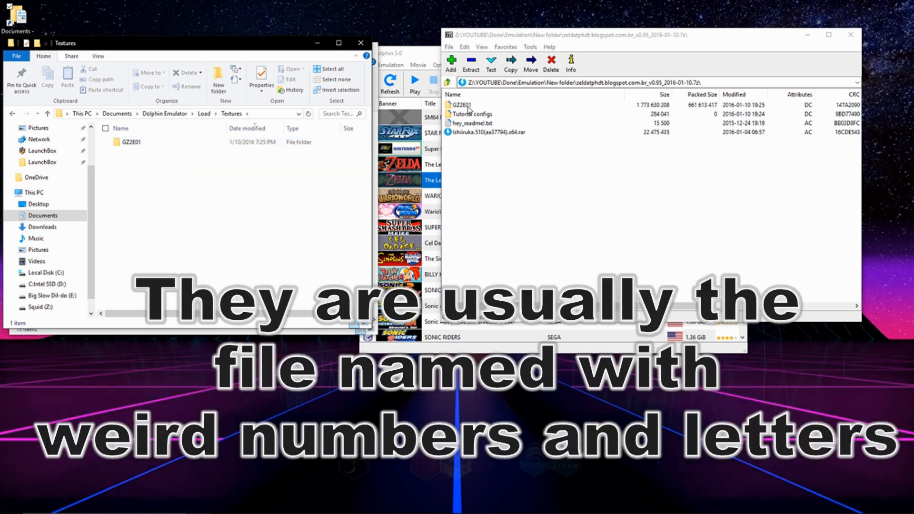
{"action": "mouse_move", "coordinate": [464, 110]}
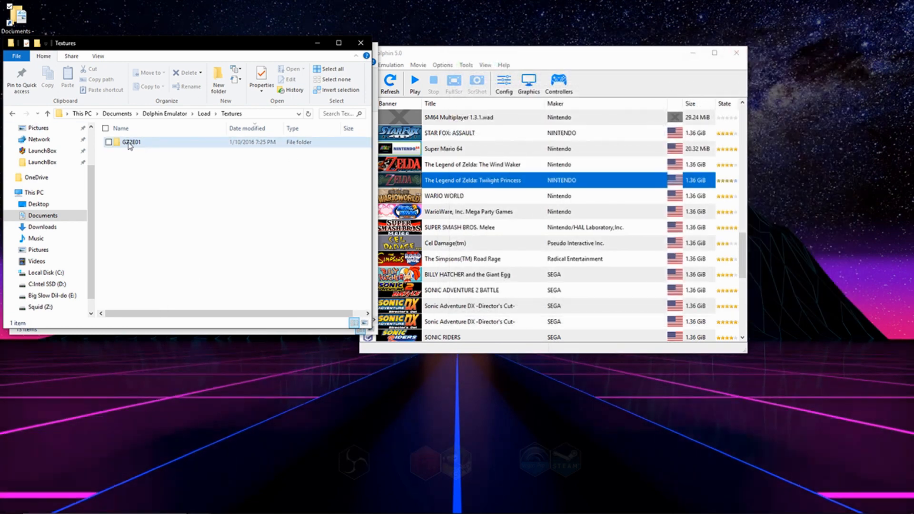
- Show the context menu for the GZ2E01 texture folder
{"action": "right_click", "coordinate": [131, 142]}
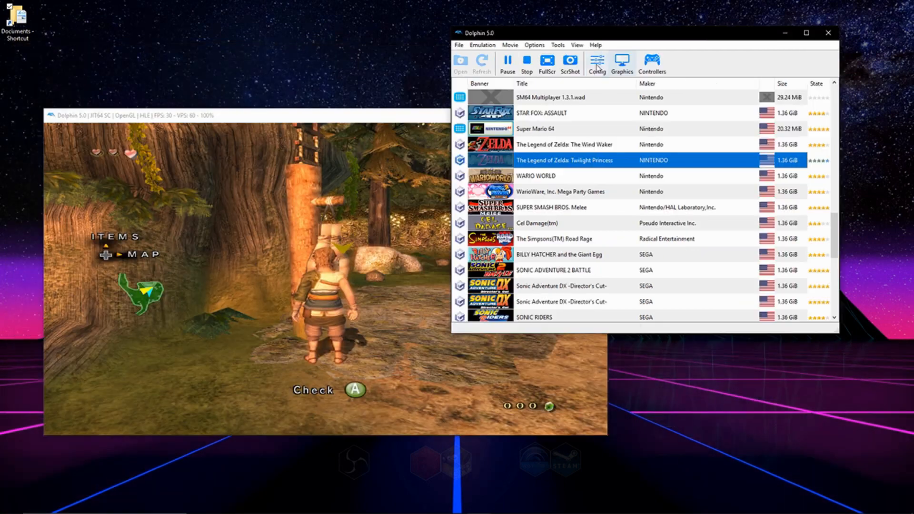
- Enable Load Custom Textures in the Graphics Advanced settings while the game runs
{"action": "left_click", "coordinate": [596, 63]}
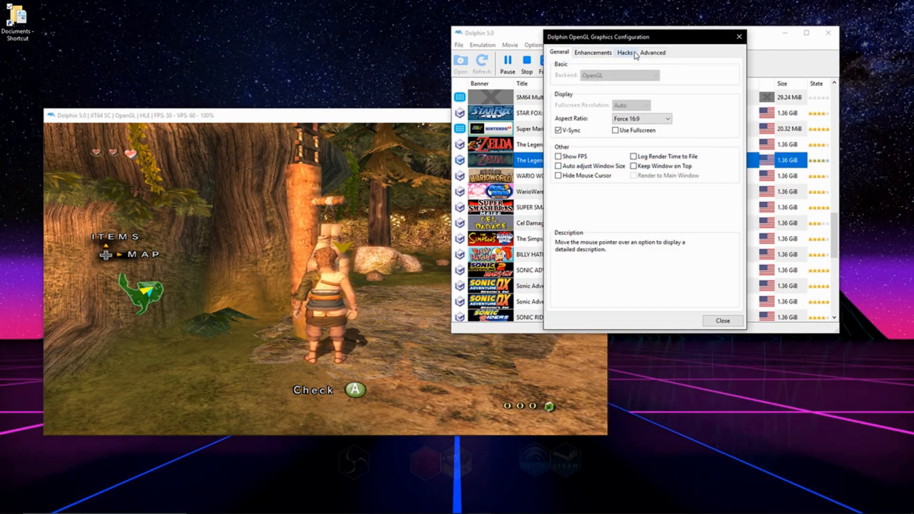
{"action": "left_click", "coordinate": [652, 52]}
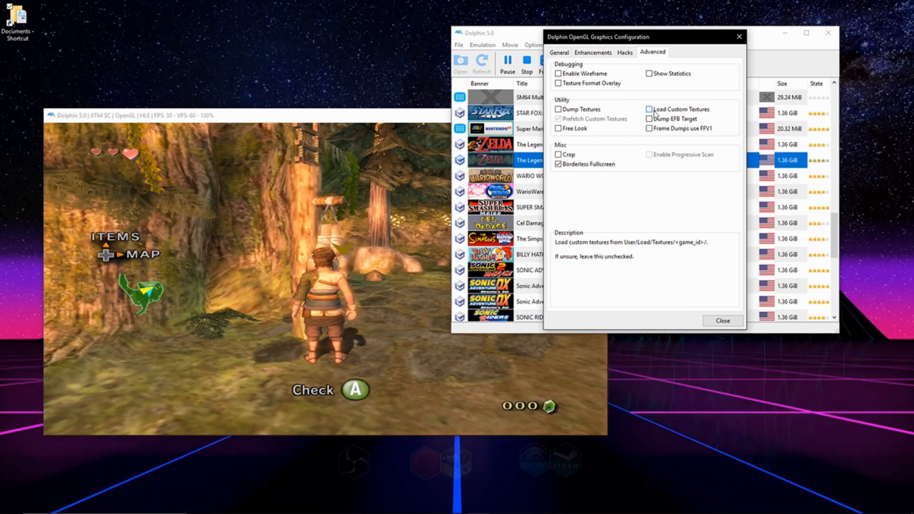
{"action": "left_click", "coordinate": [648, 108]}
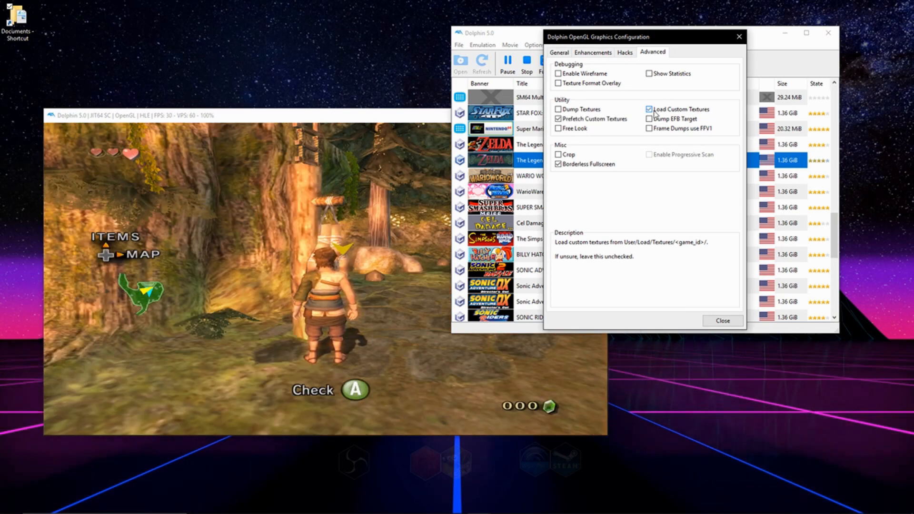